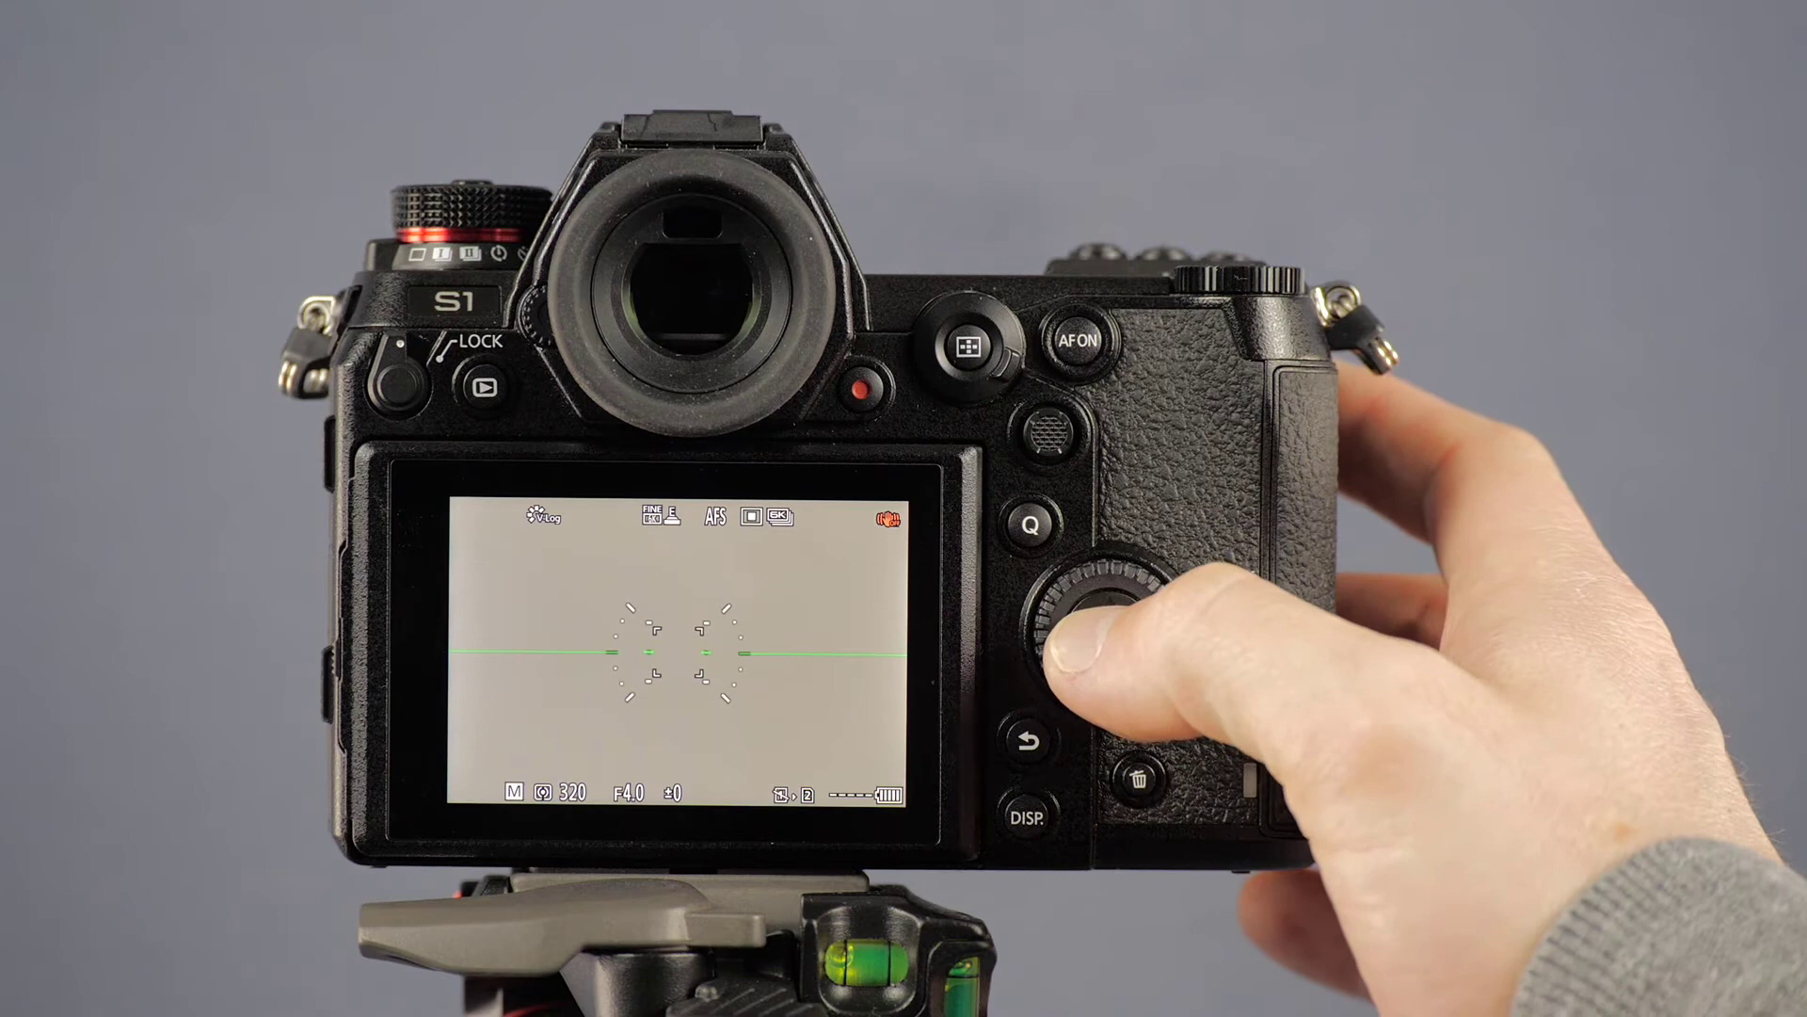
- Reach the Lock Lever Setting page from the Custom tab's Operation 1 list
click(1114, 631)
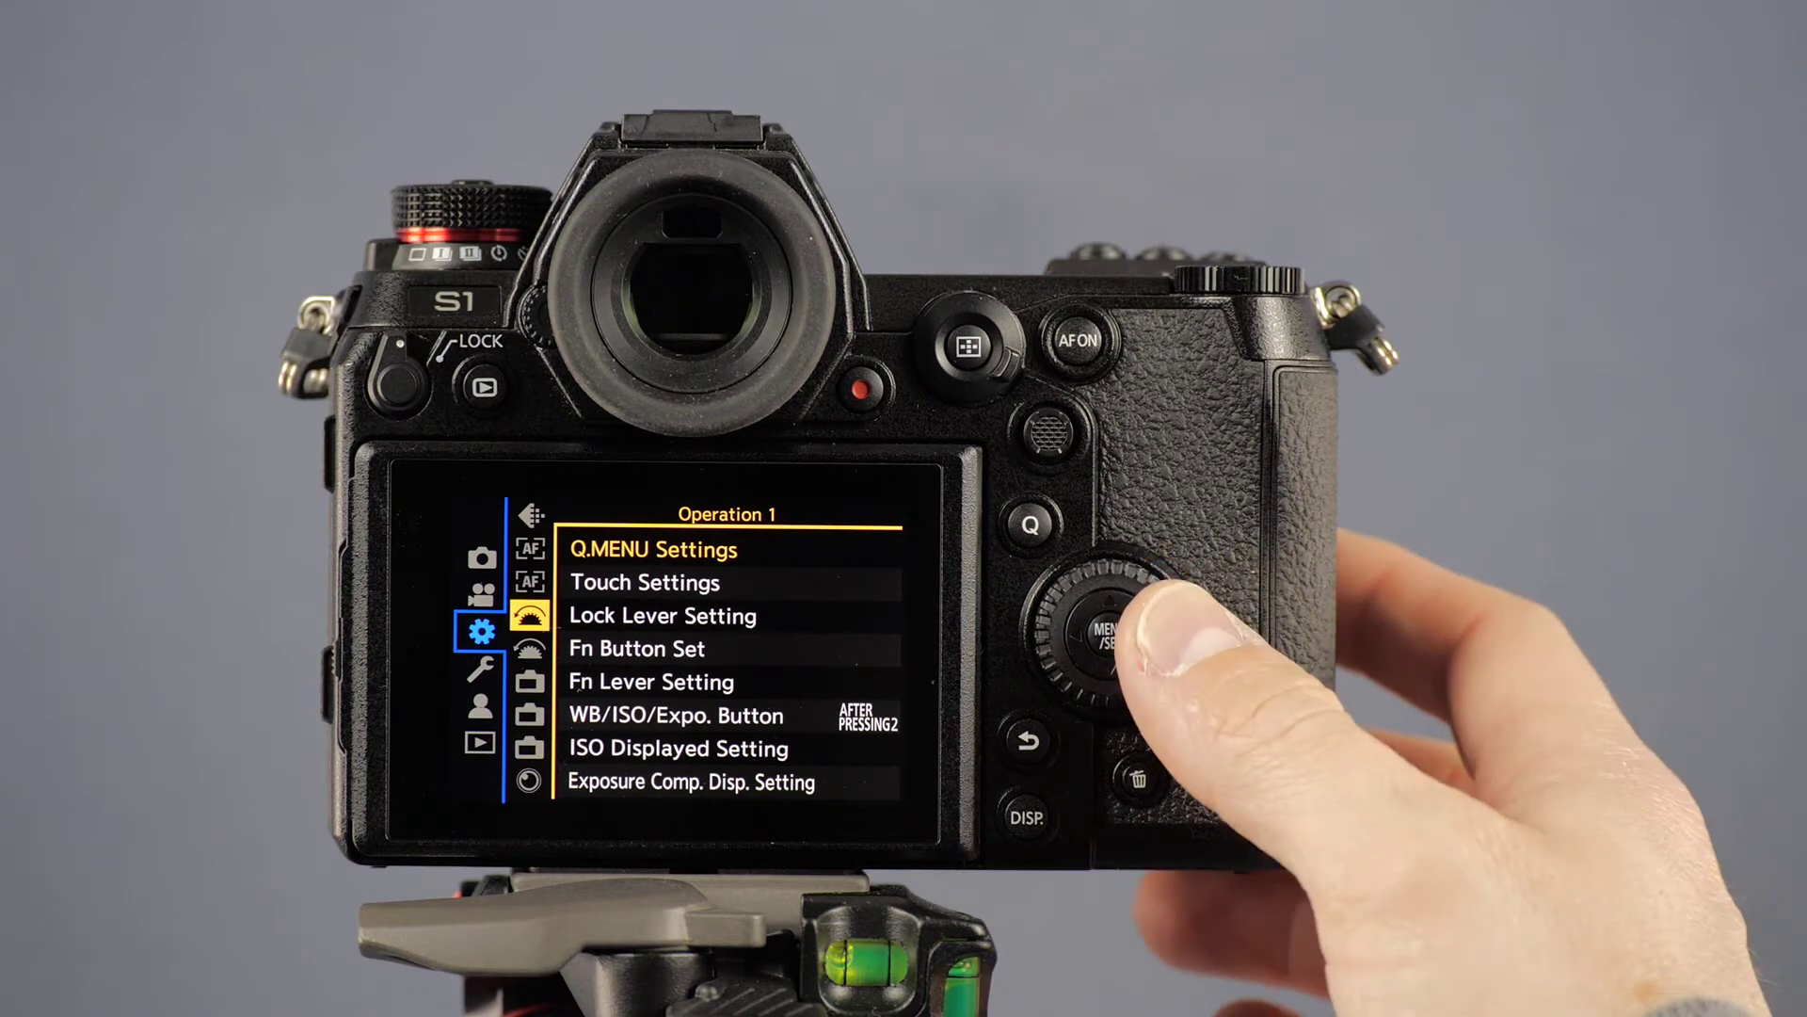
click(1110, 631)
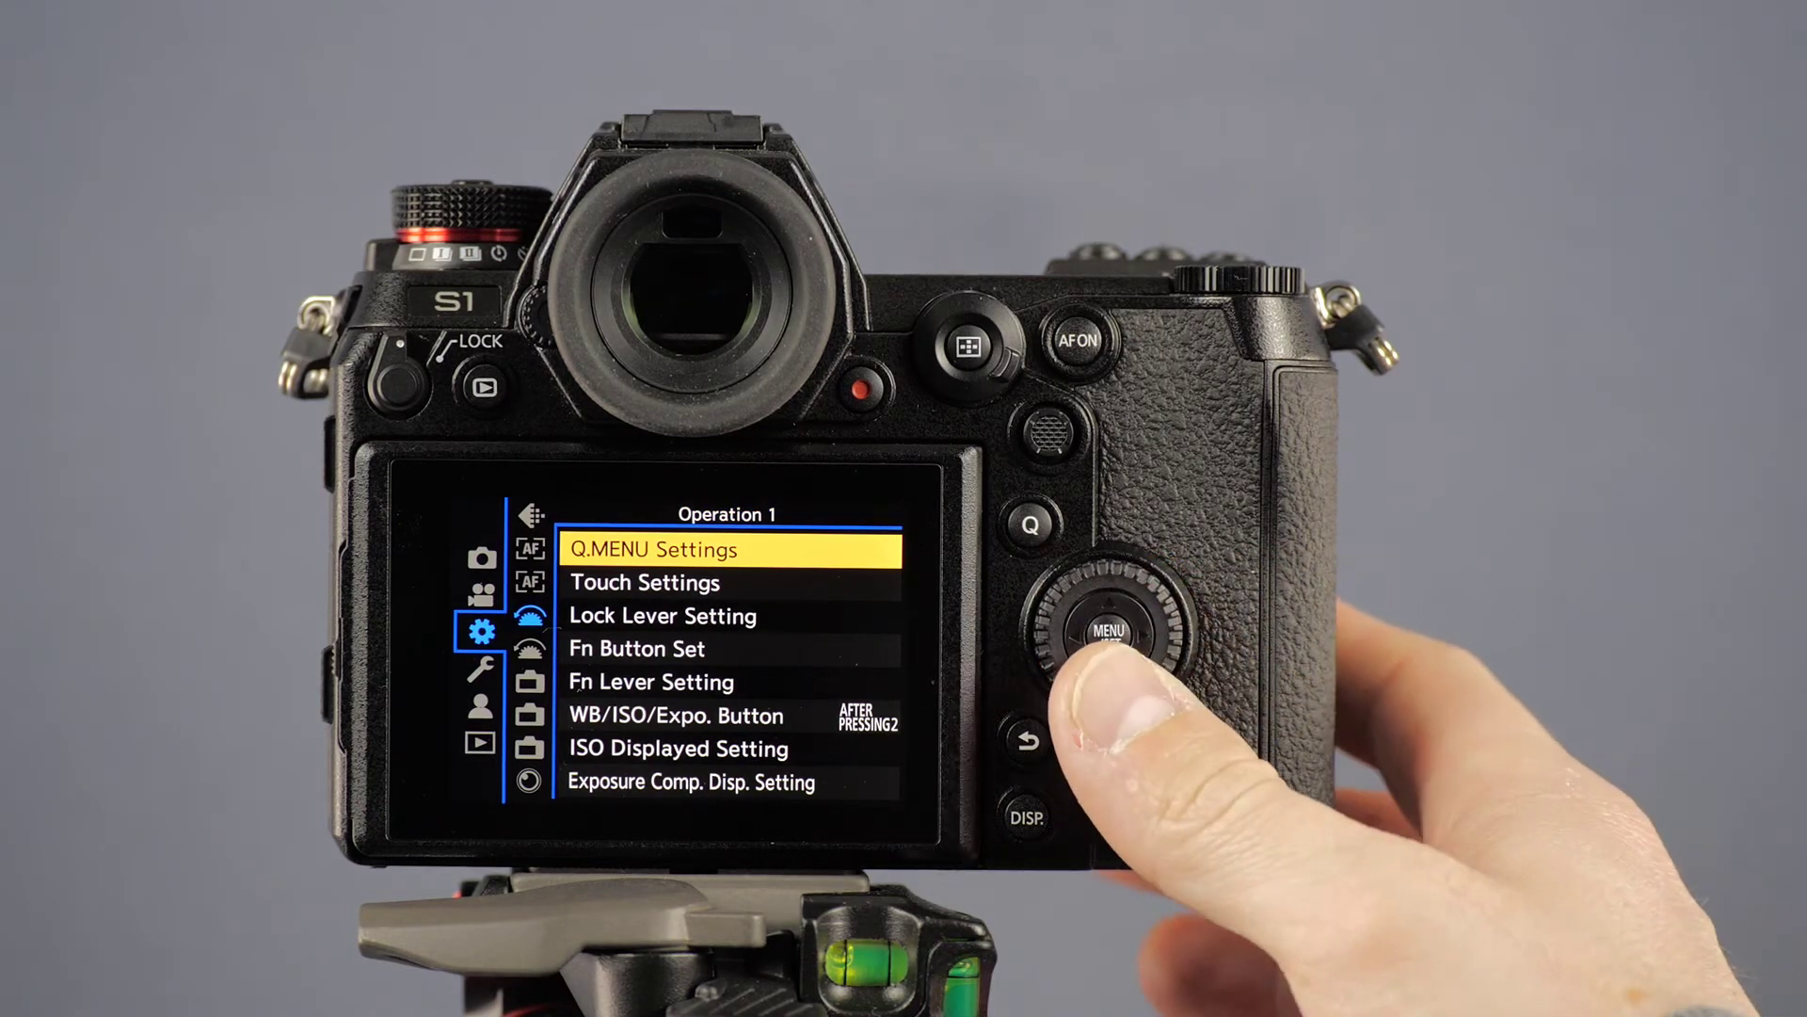
click(1105, 631)
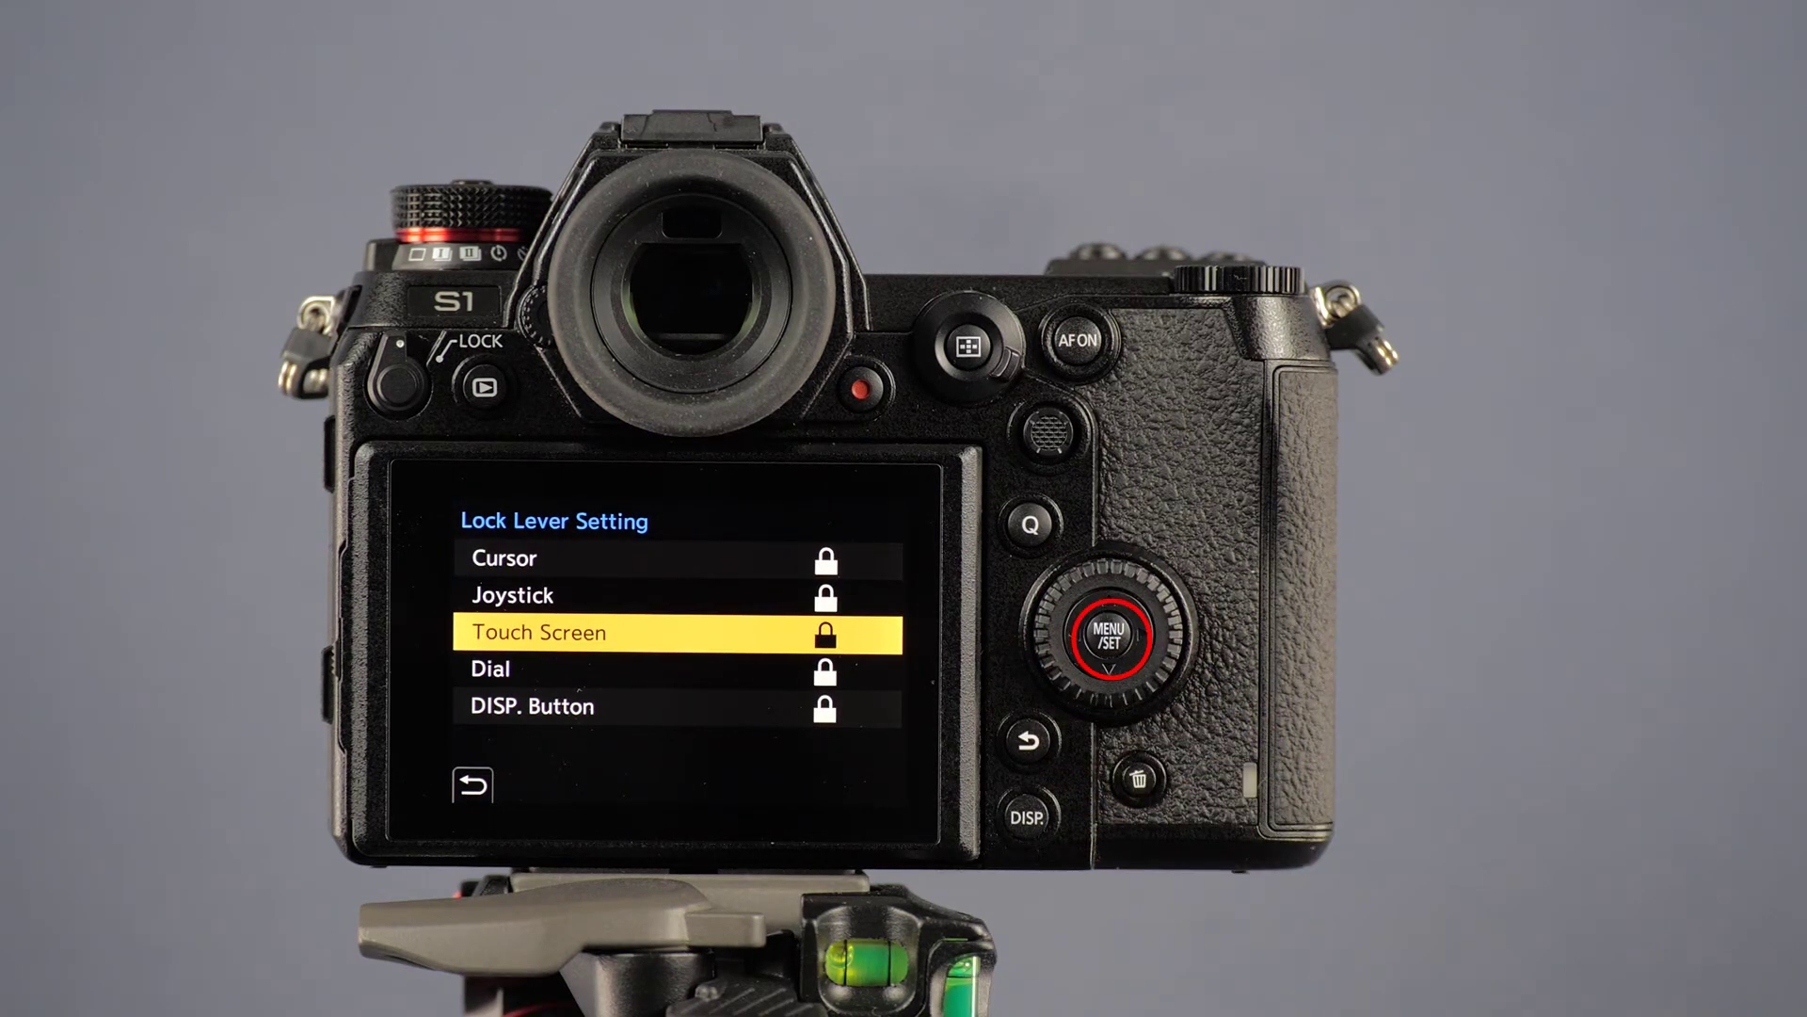
- Set the Touch Screen entry to the open padlock so it is not locked
click(1109, 635)
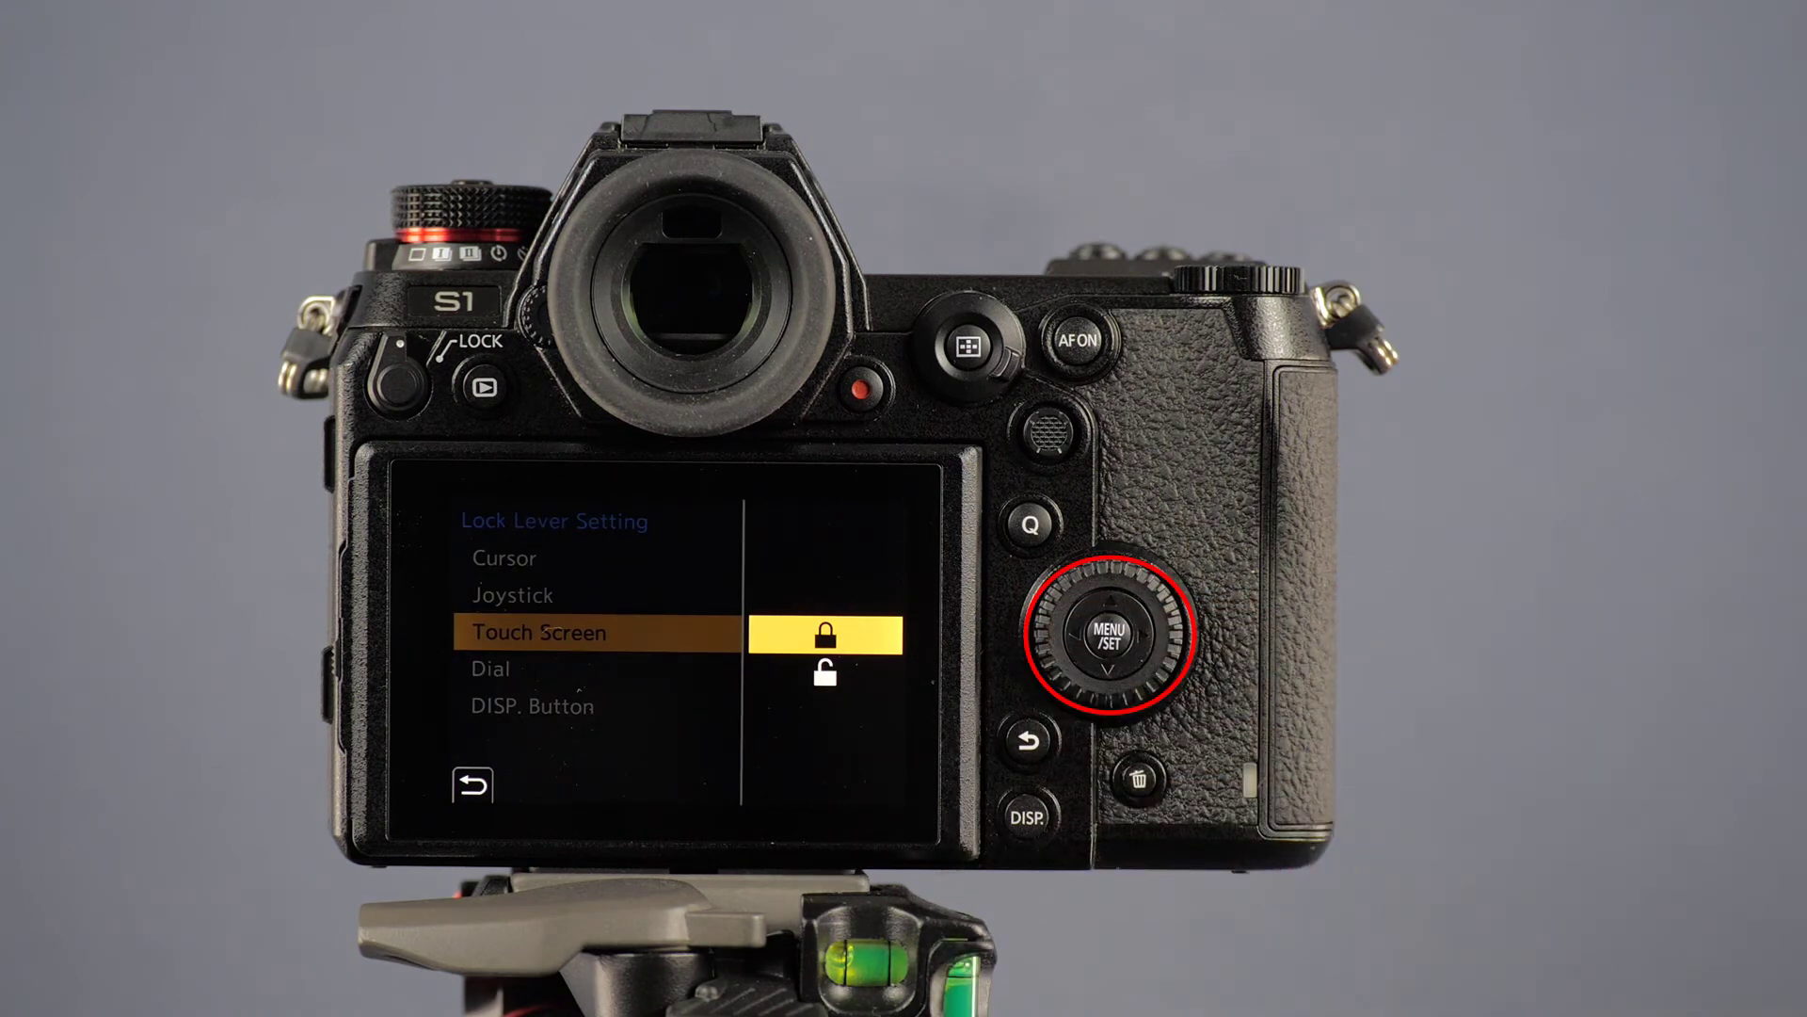
click(1107, 631)
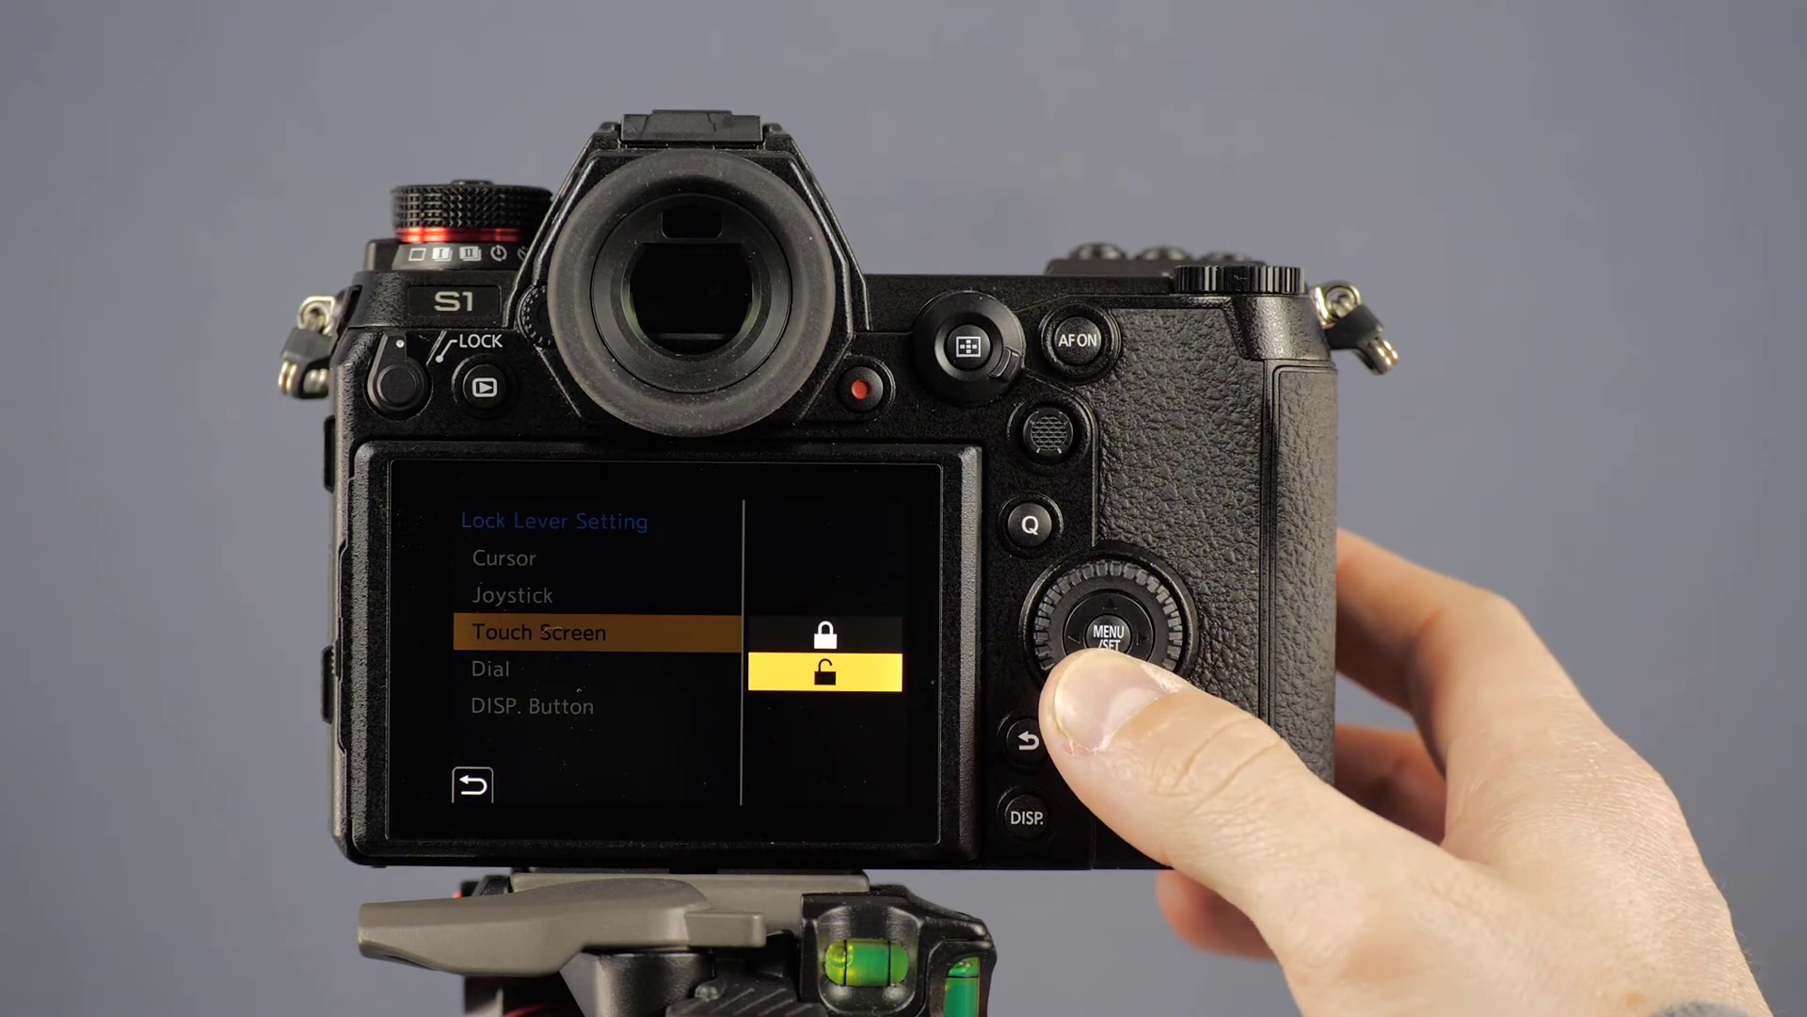